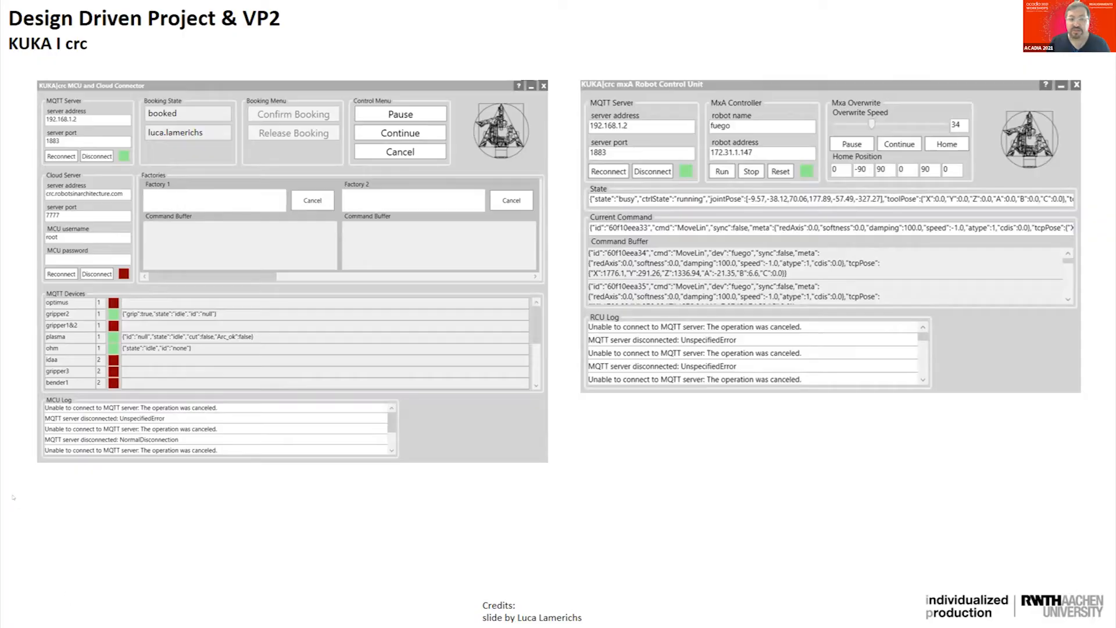
mouse_move(9, 527)
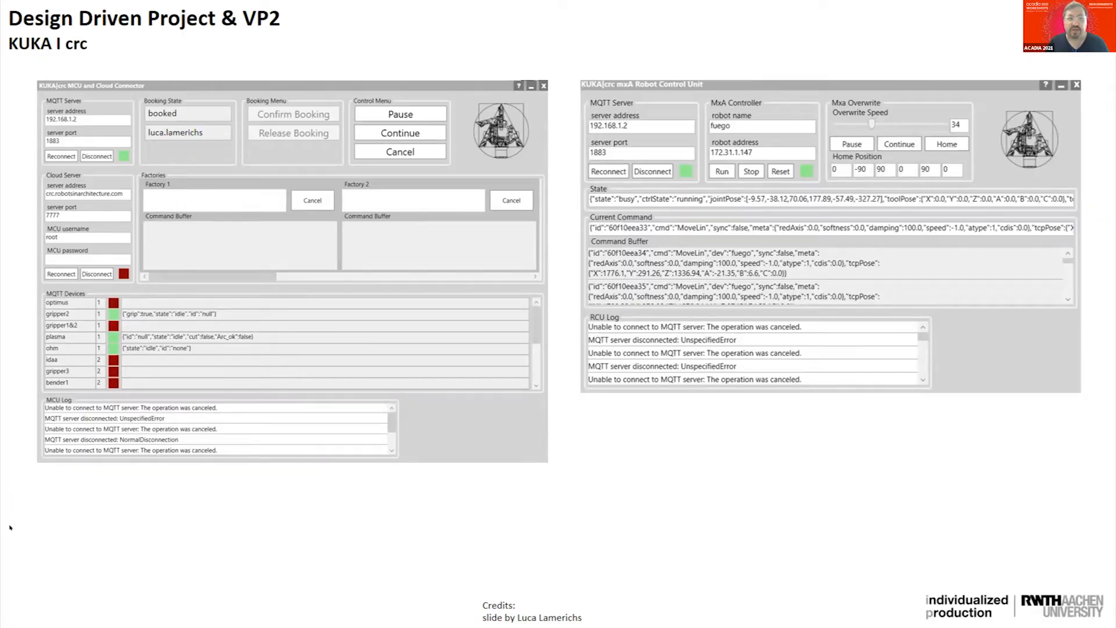